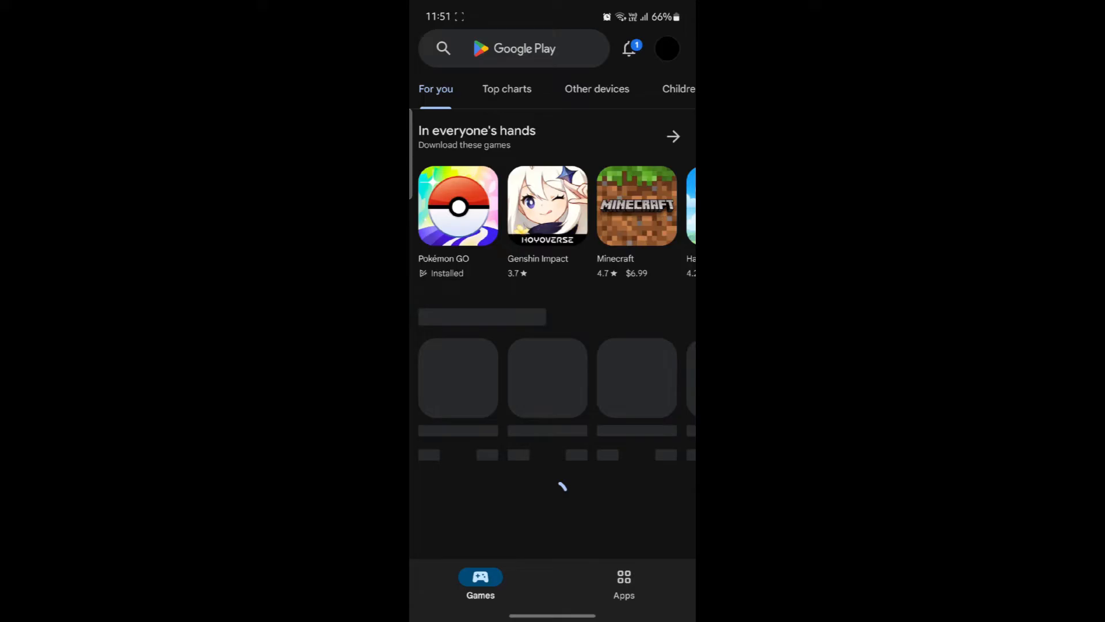
Search 'photo', pick the photoroom suggestion and install Photoroom AI Photo Editor.
click(531, 49)
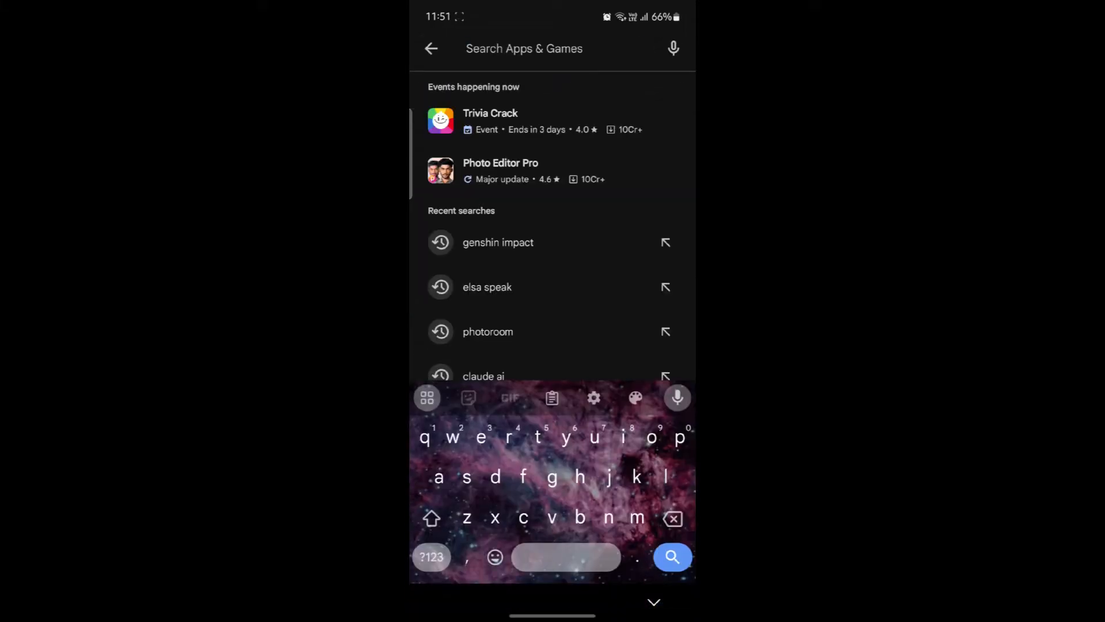
text(photo)
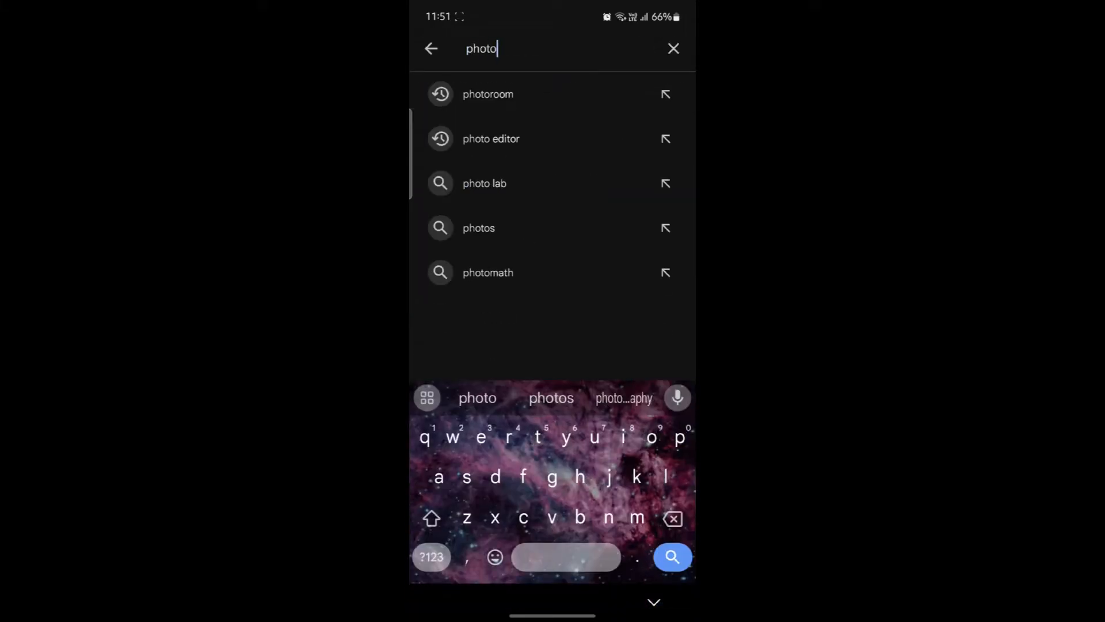
click(489, 95)
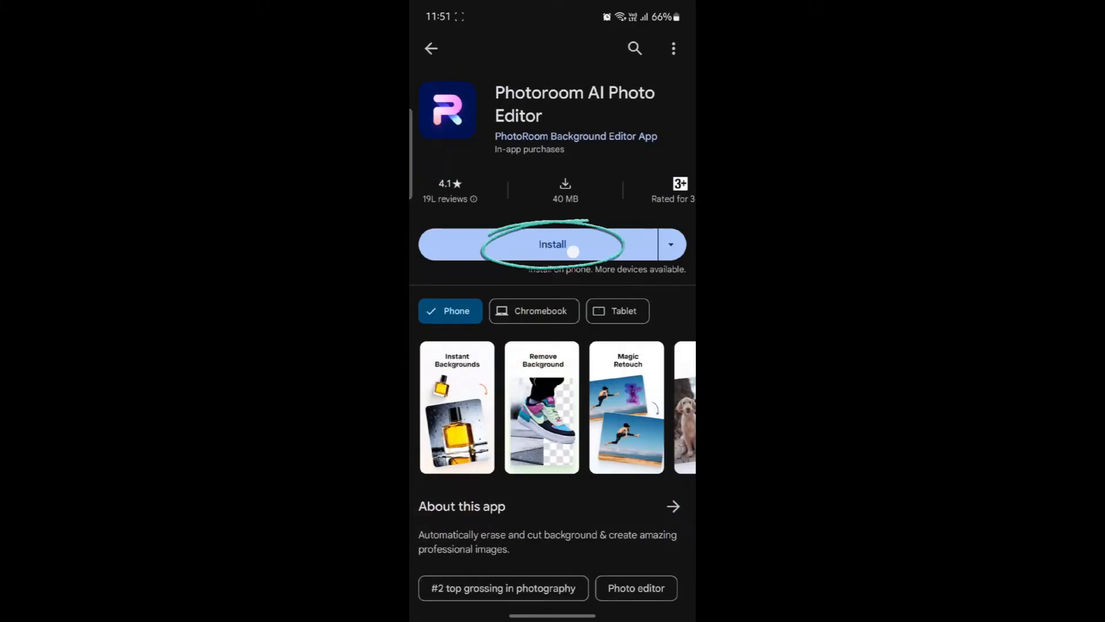
click(553, 244)
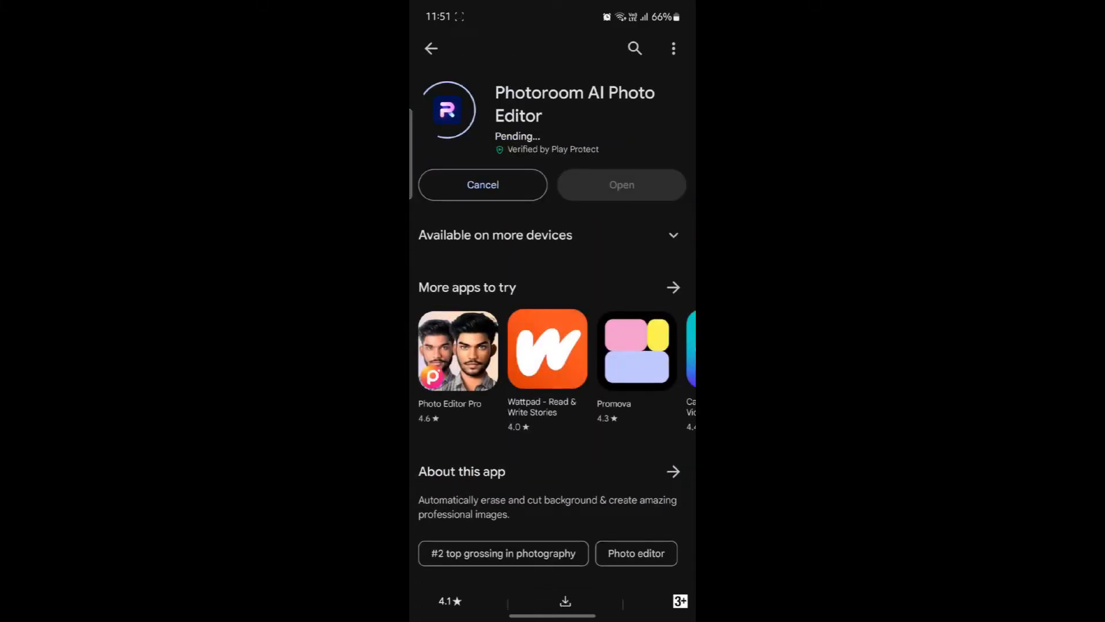